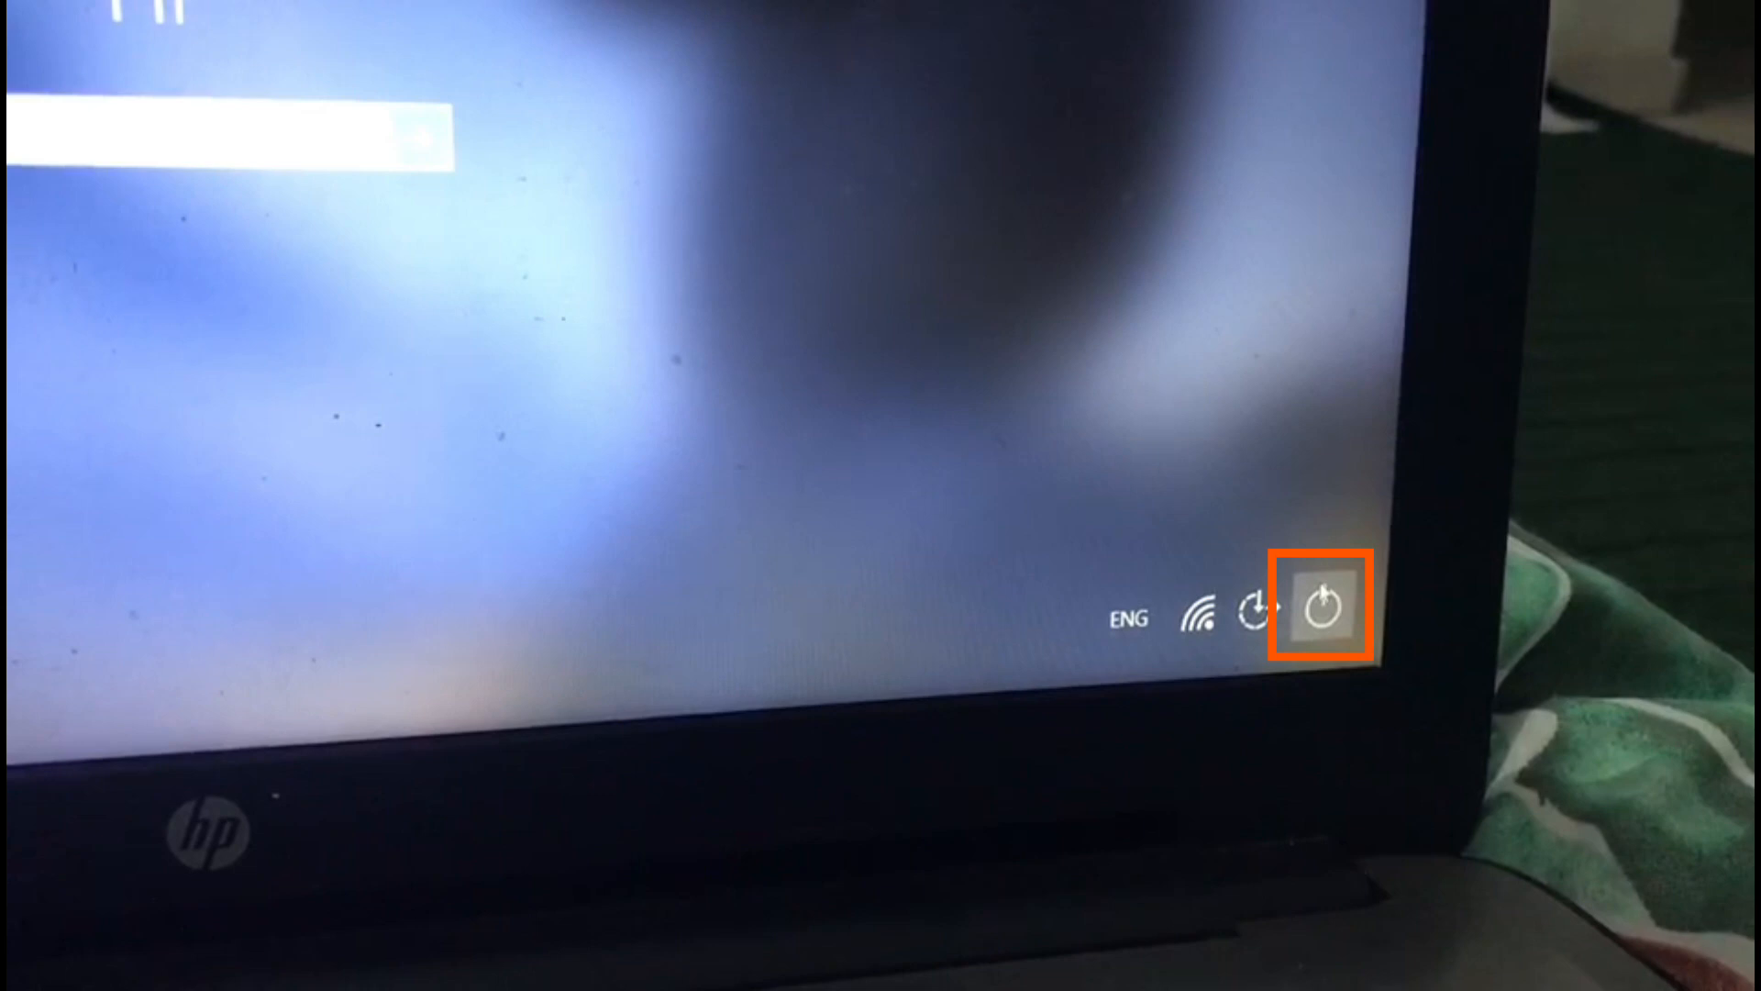
Step: Restart the laptop from the sign-in screen power menu, confirming Restart anyway
left_click(1323, 607)
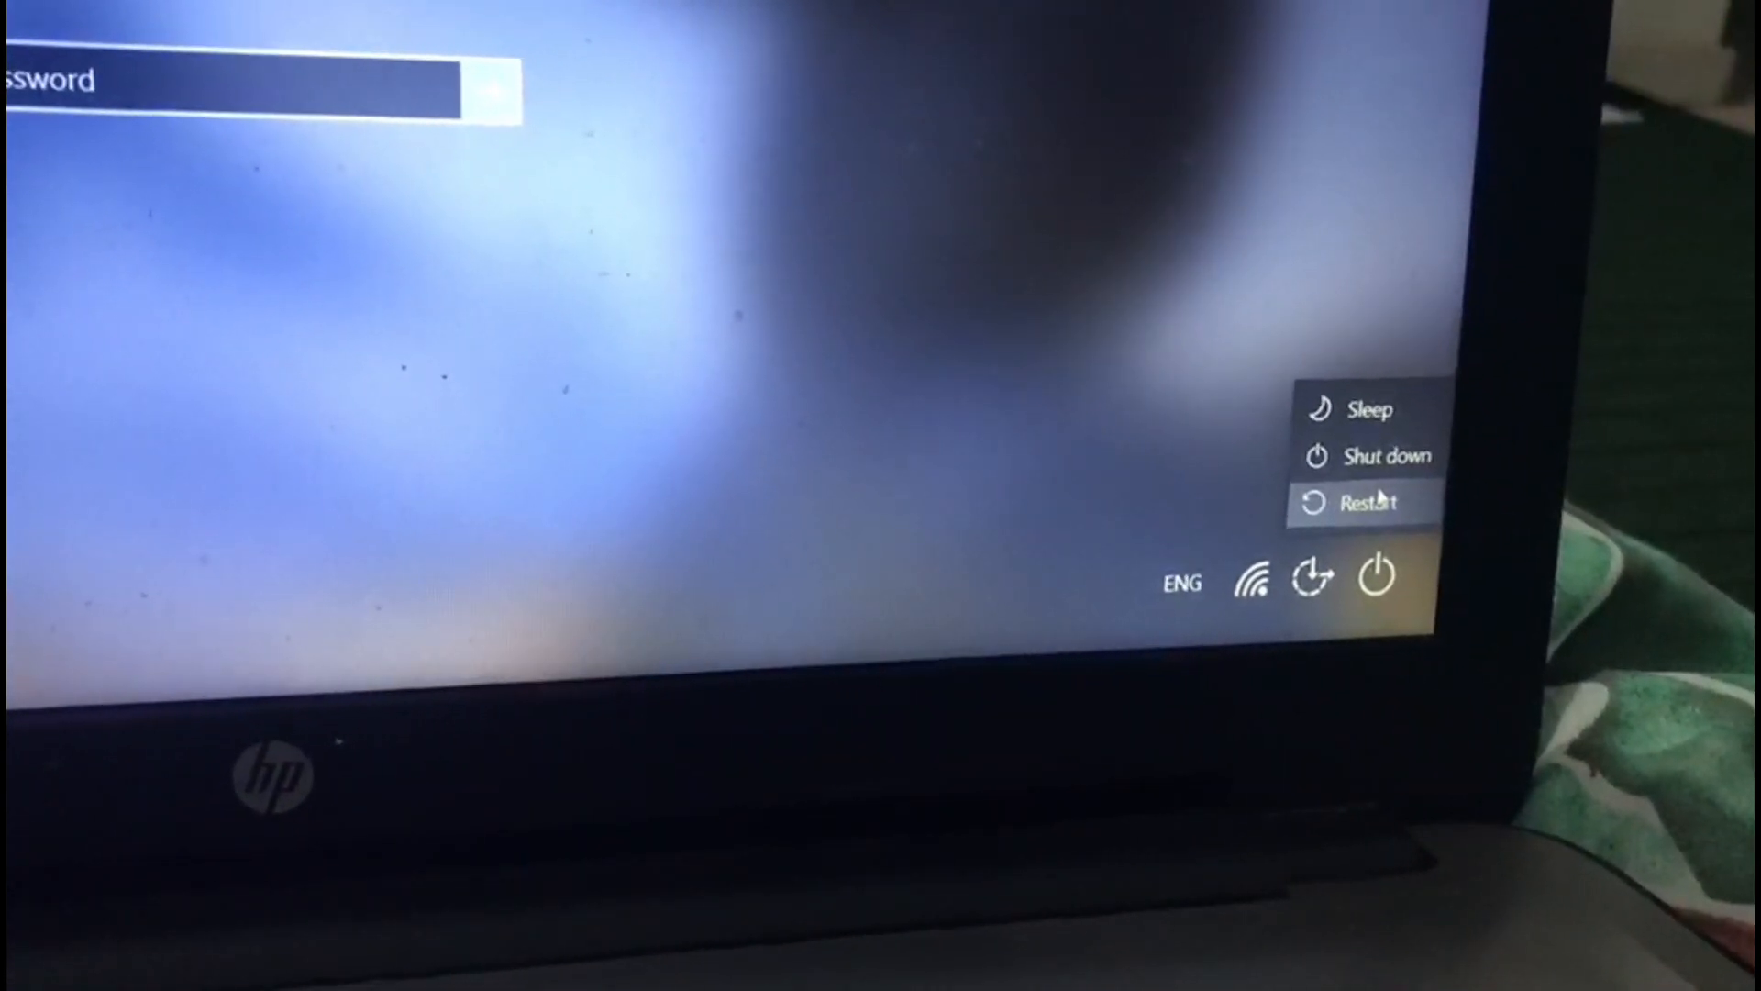
left_click(1366, 502)
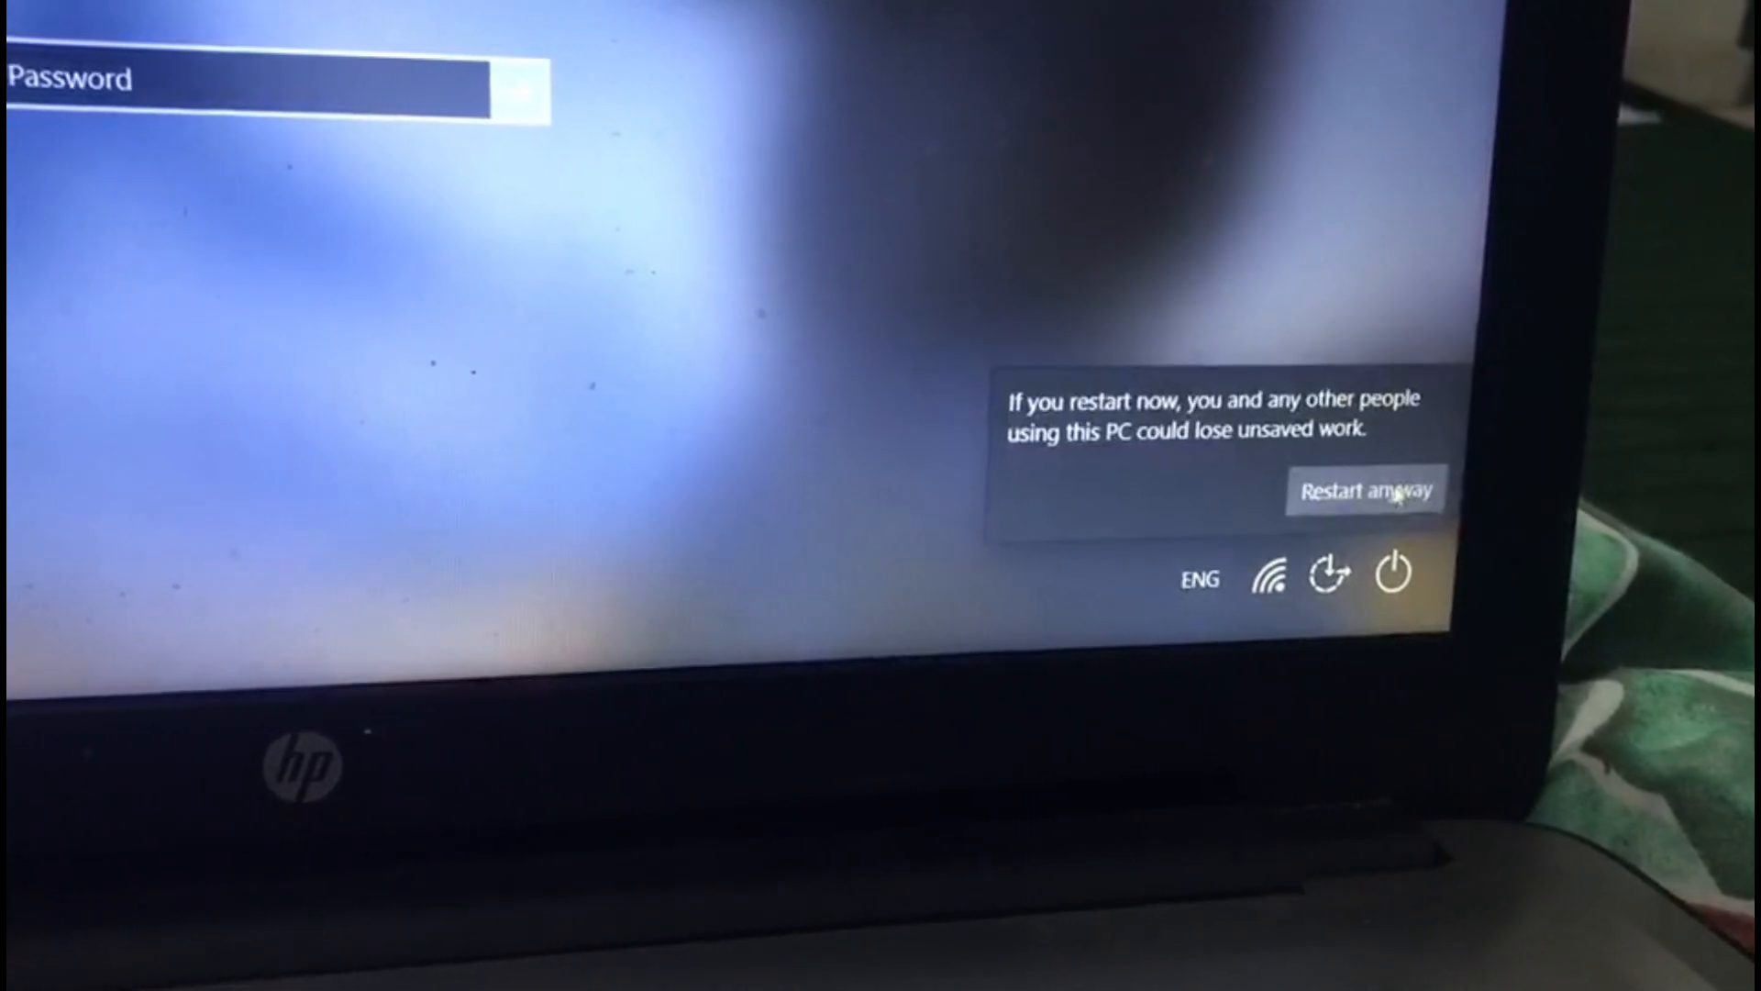
left_click(1365, 491)
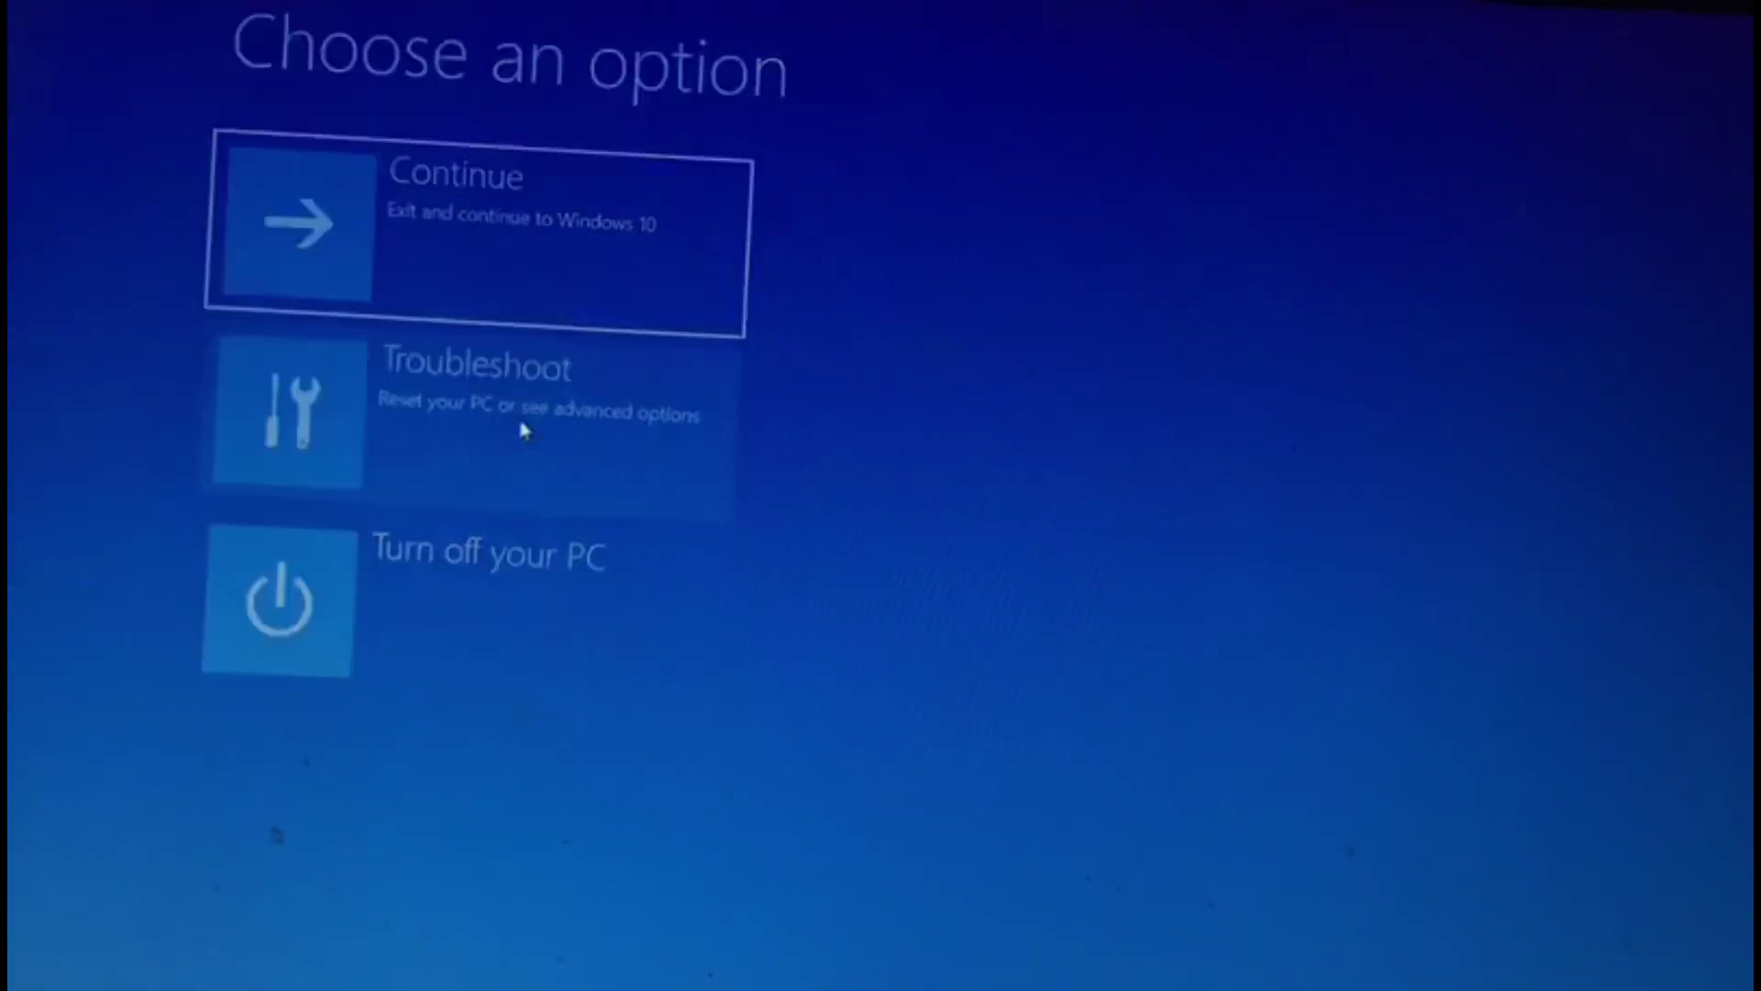
Step: Choose Troubleshoot on the Choose an option recovery screen
left_click(471, 412)
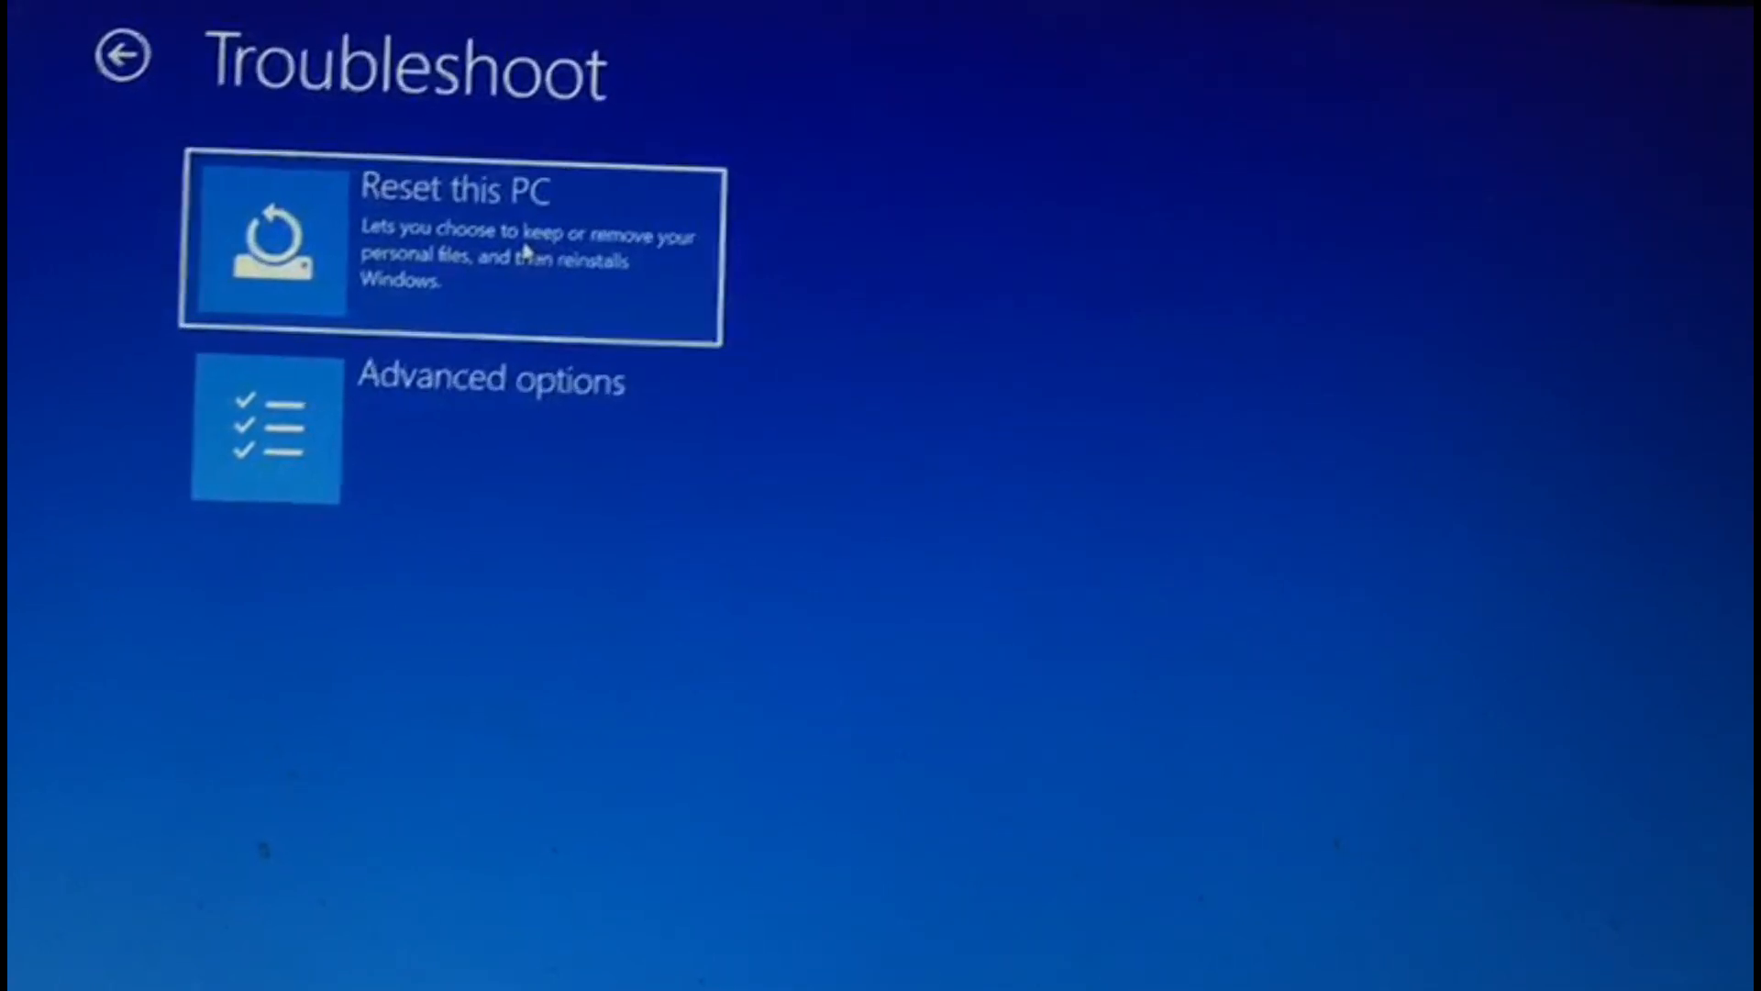
Step: Pick Reset this PC and select the Keep my files option
left_click(449, 250)
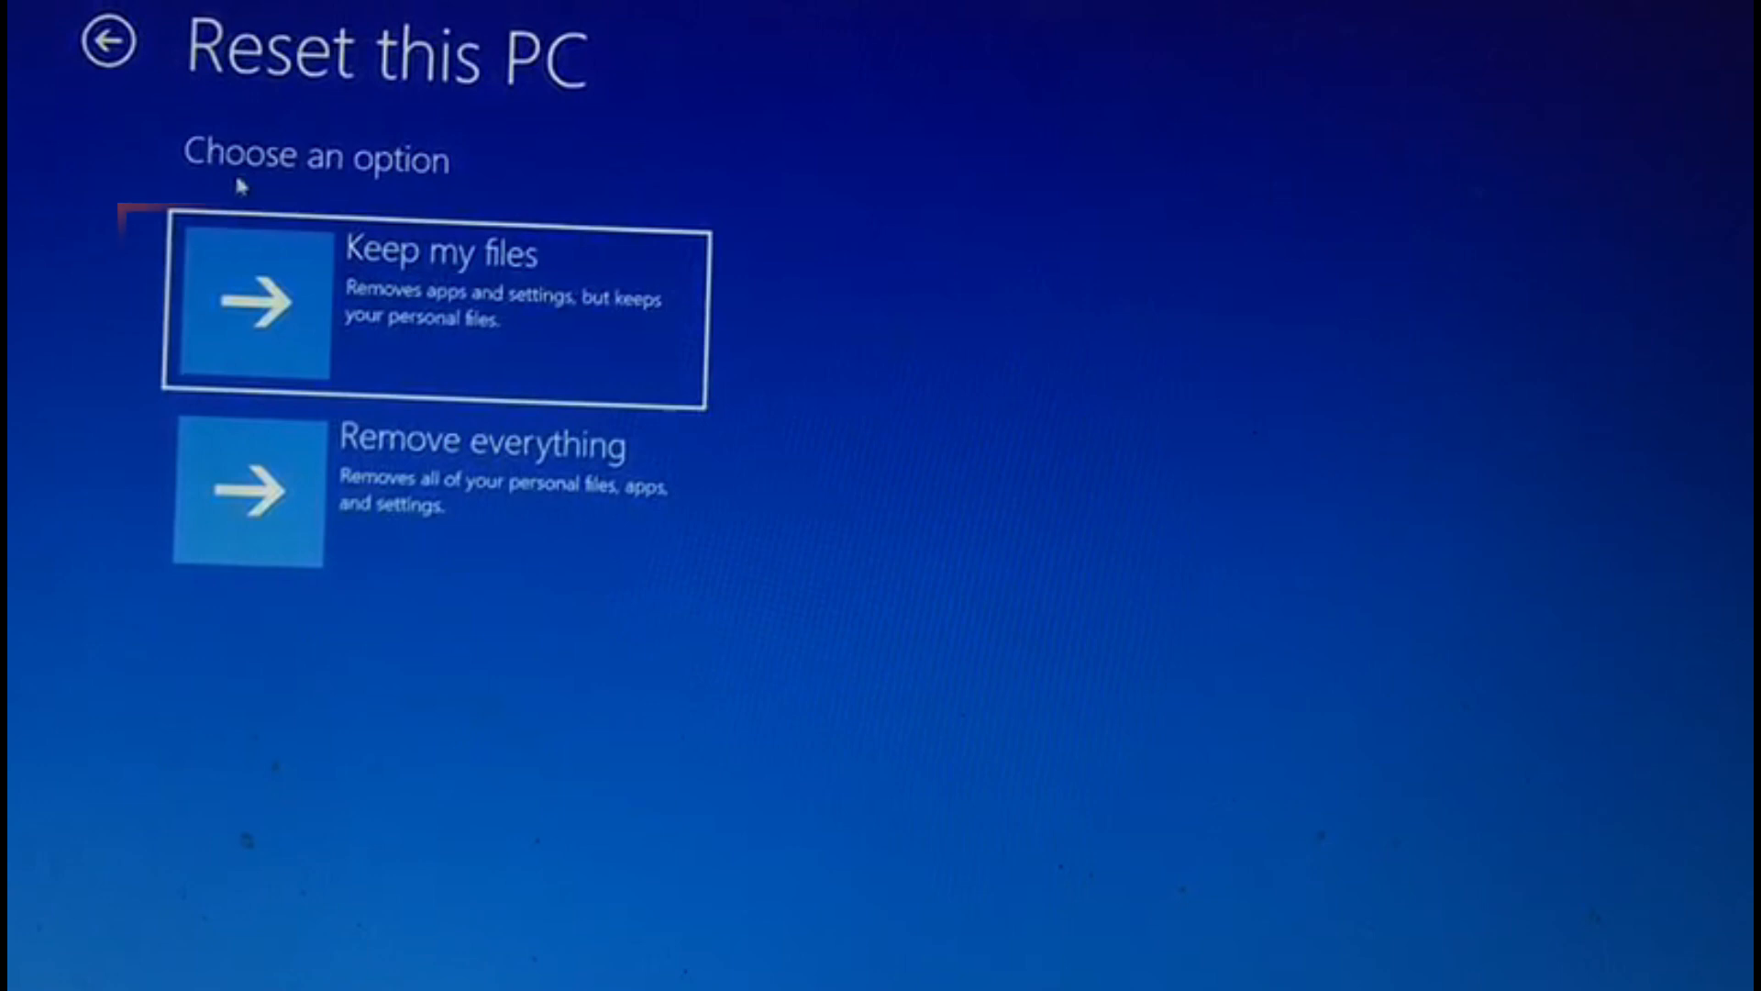
left_click(438, 304)
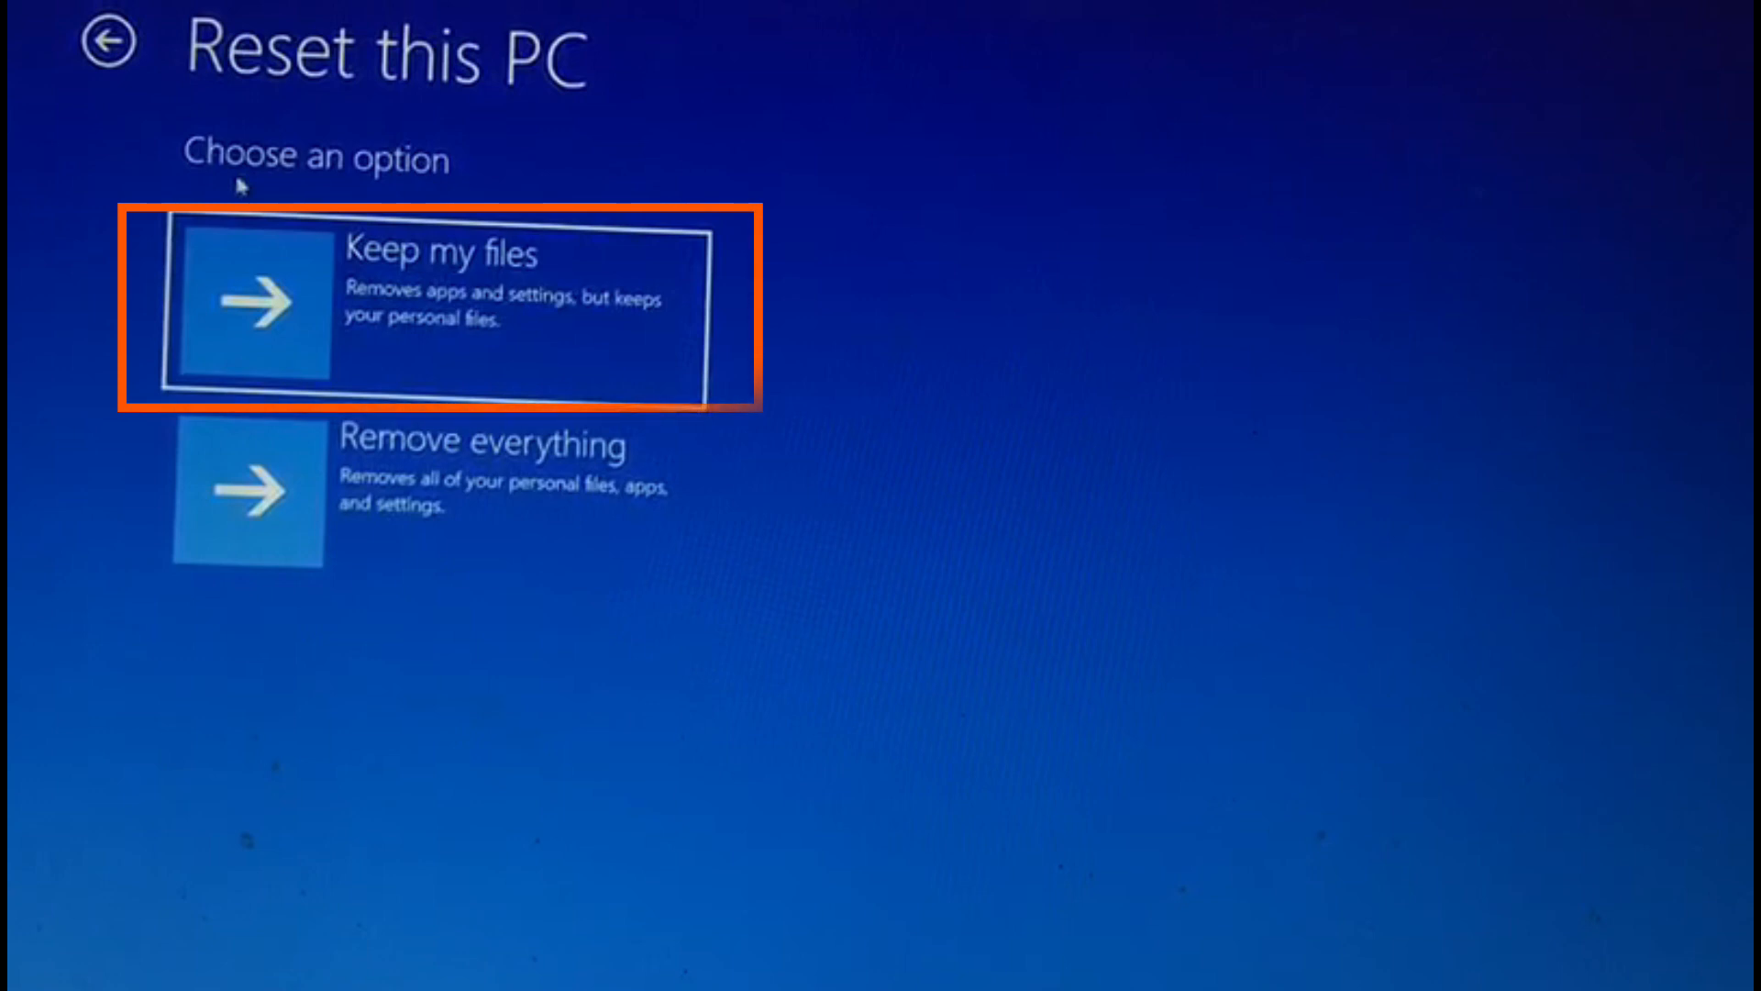